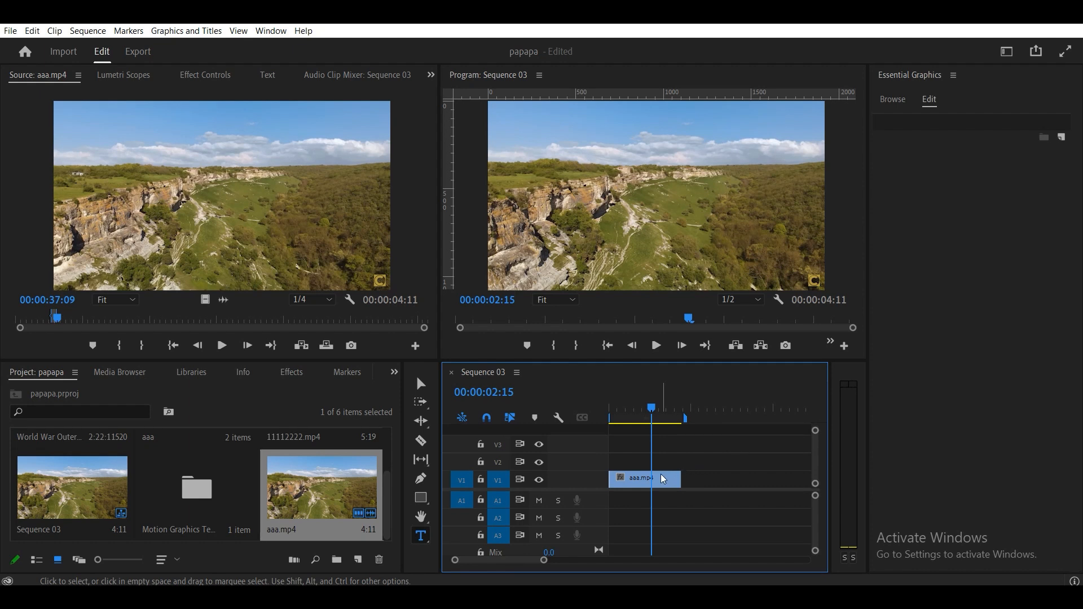
Add a new text layer to the sequence via Graphics and Titles > New Layer > Text
left_click(644, 478)
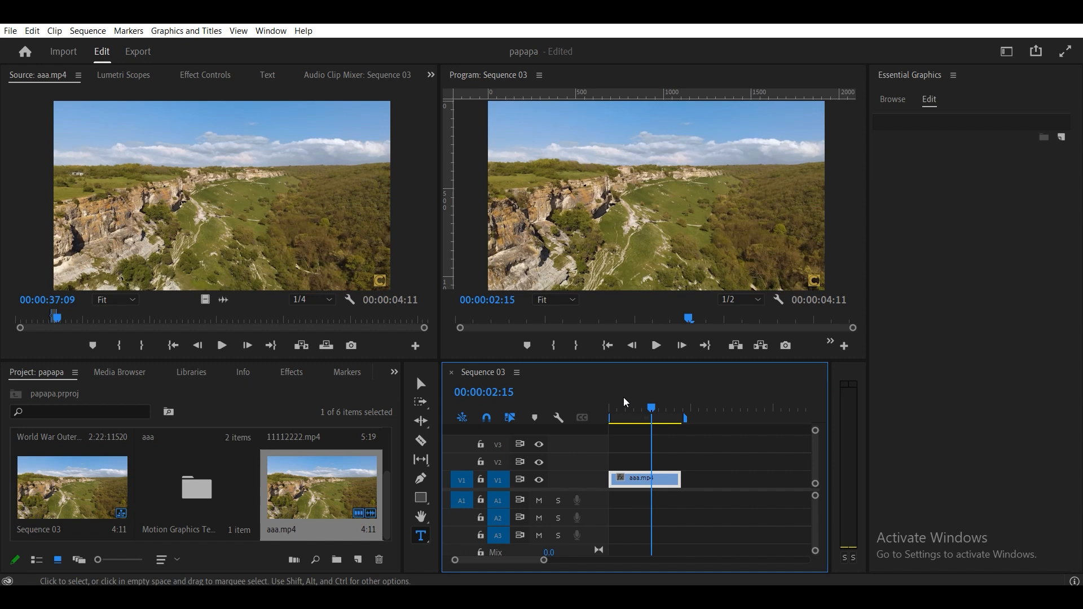
left_click(186, 30)
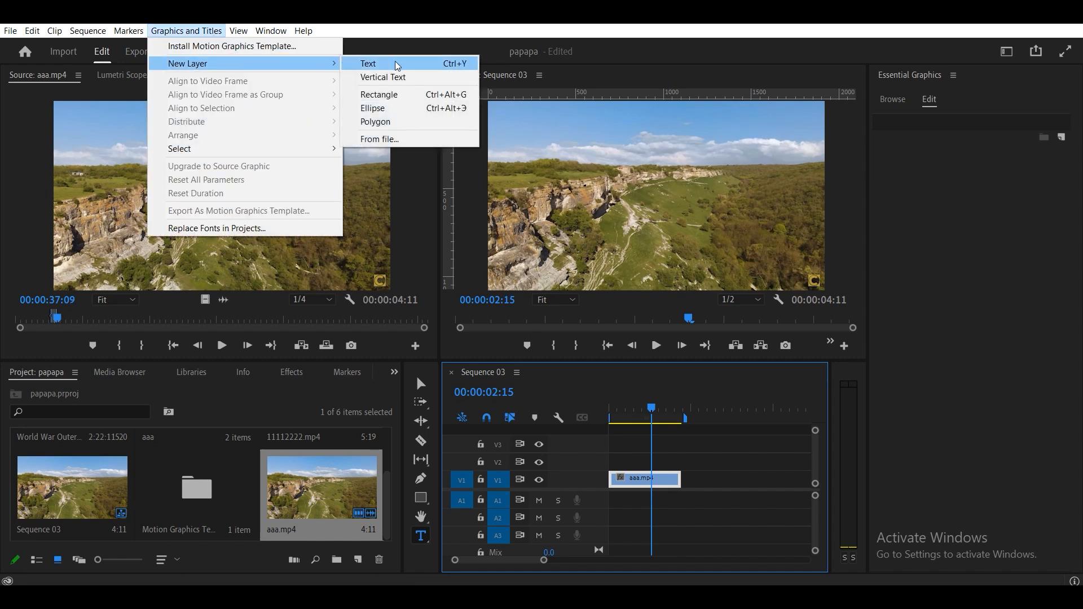
left_click(368, 63)
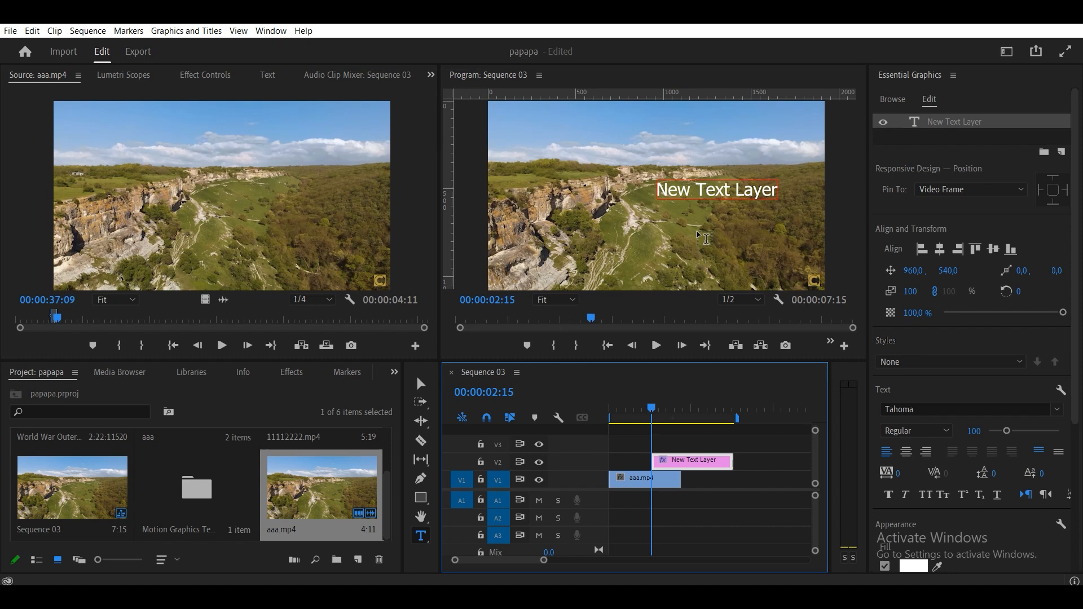
Move the new text toward the lower left of the frame with the Selection tool
left_click(420, 384)
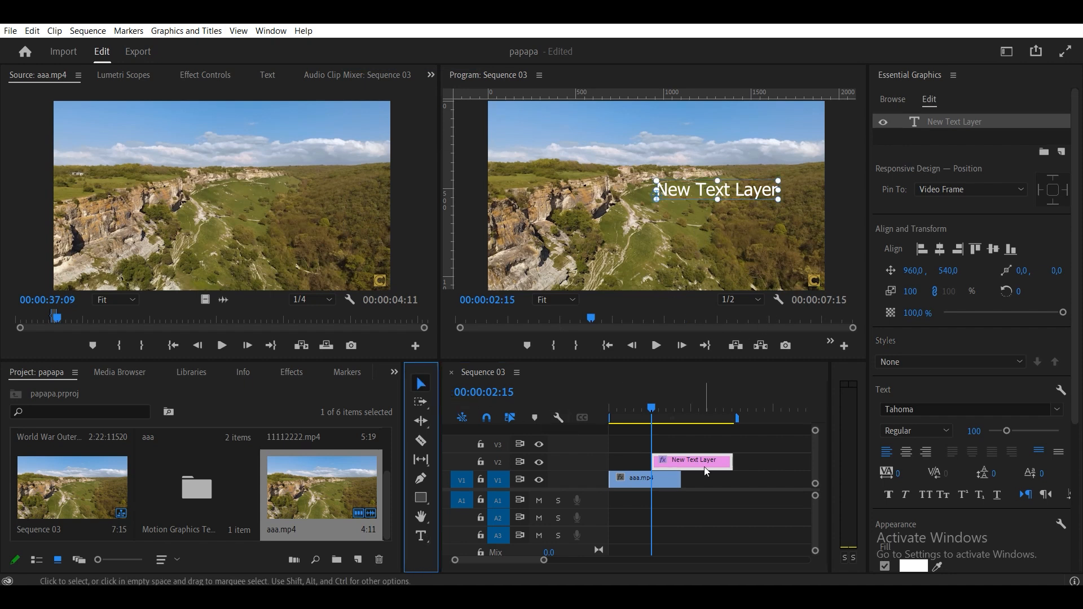
left_click_drag(716, 188, 610, 243)
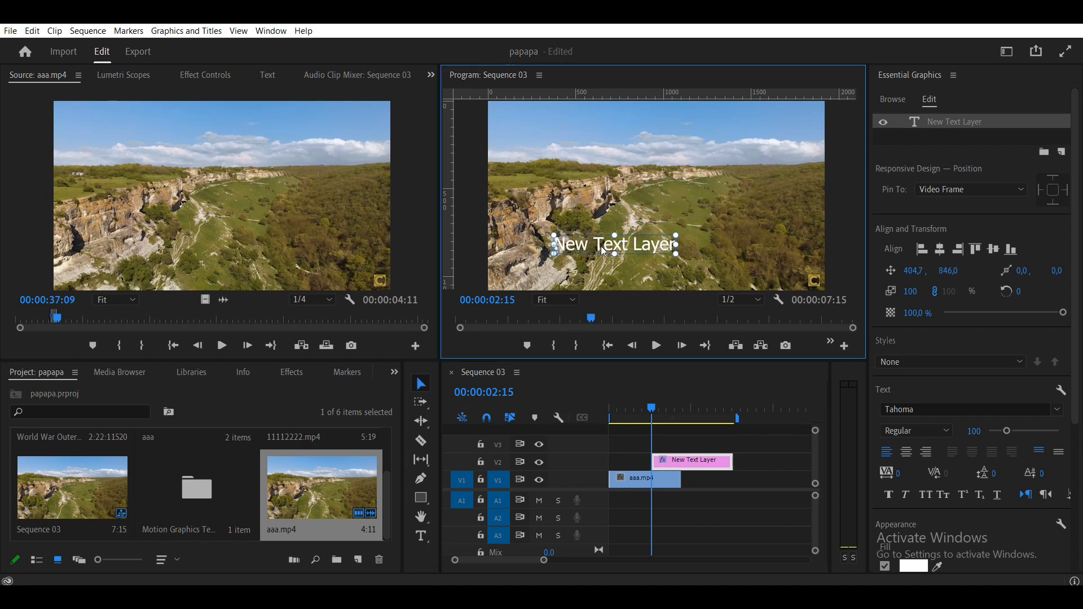
left_click_drag(613, 244, 598, 263)
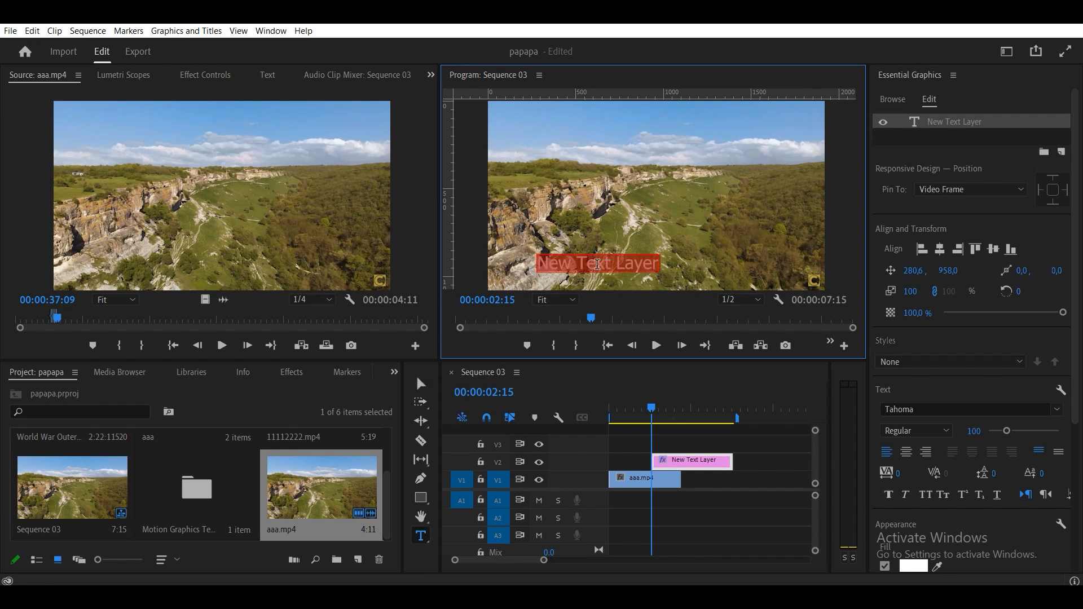
Replace the placeholder with the title 'Be more useful' and finish editing
type("Be")
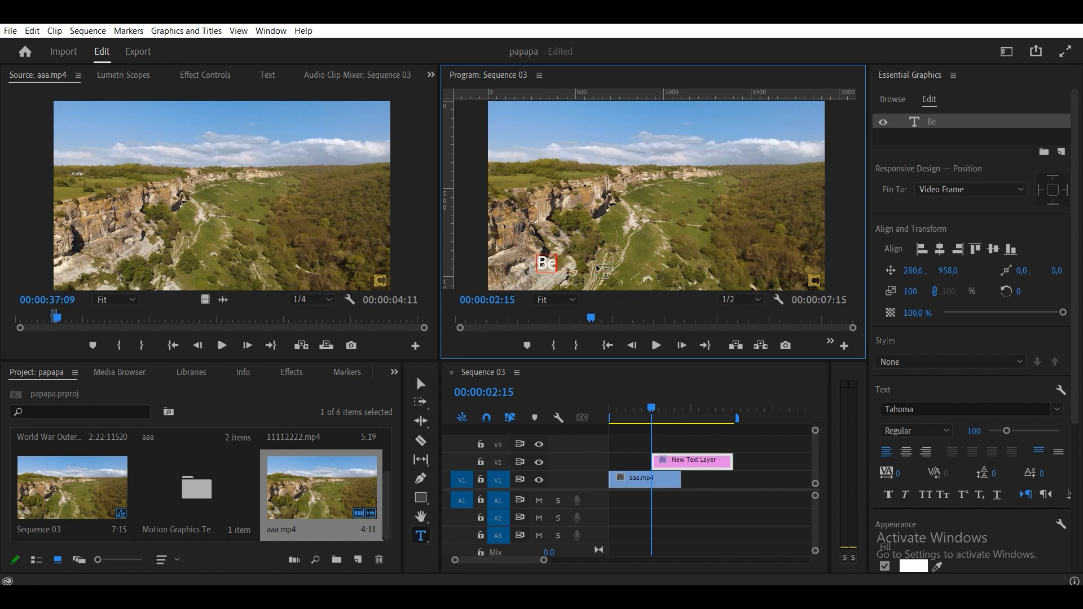
type("more")
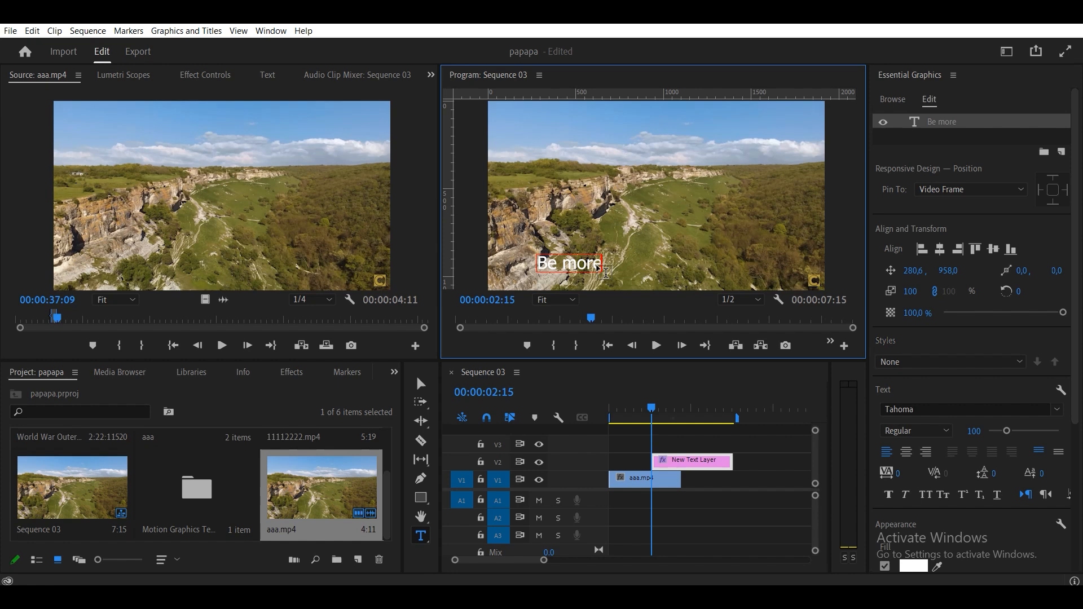
type("use")
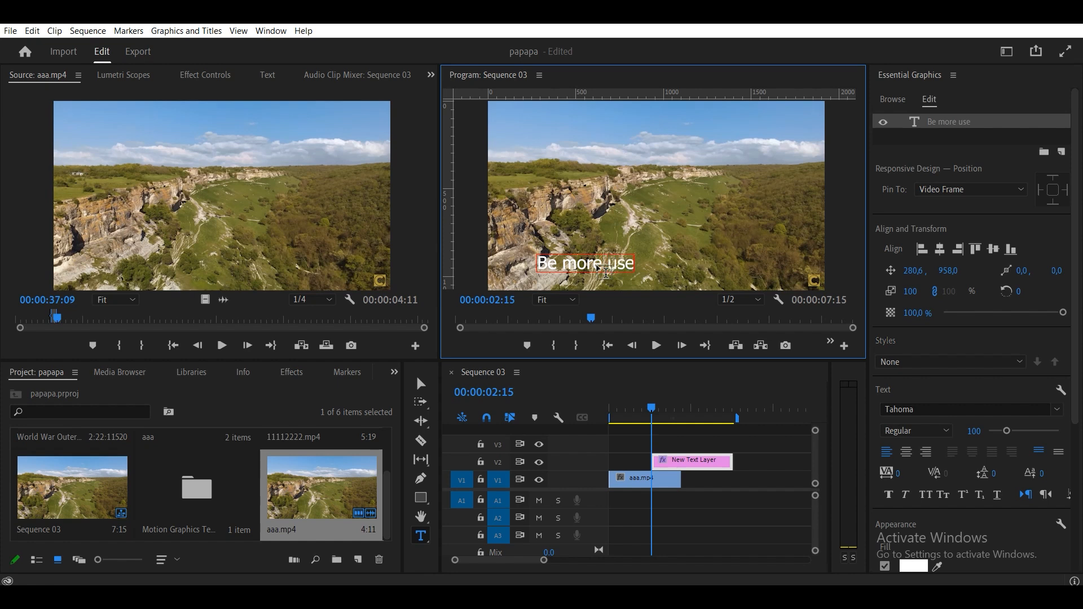
type("ful")
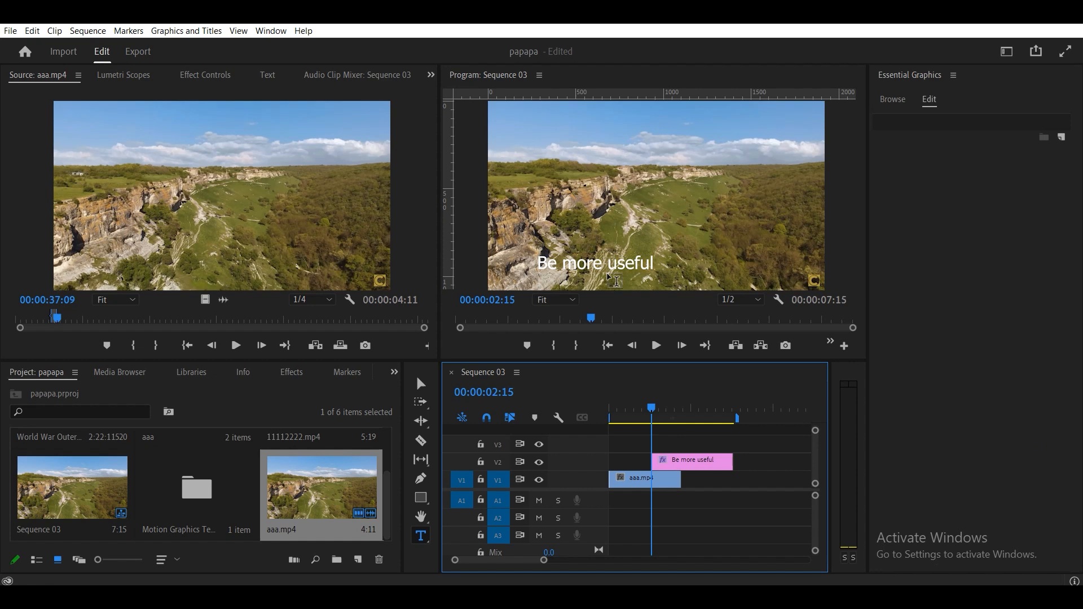
left_click(609, 274)
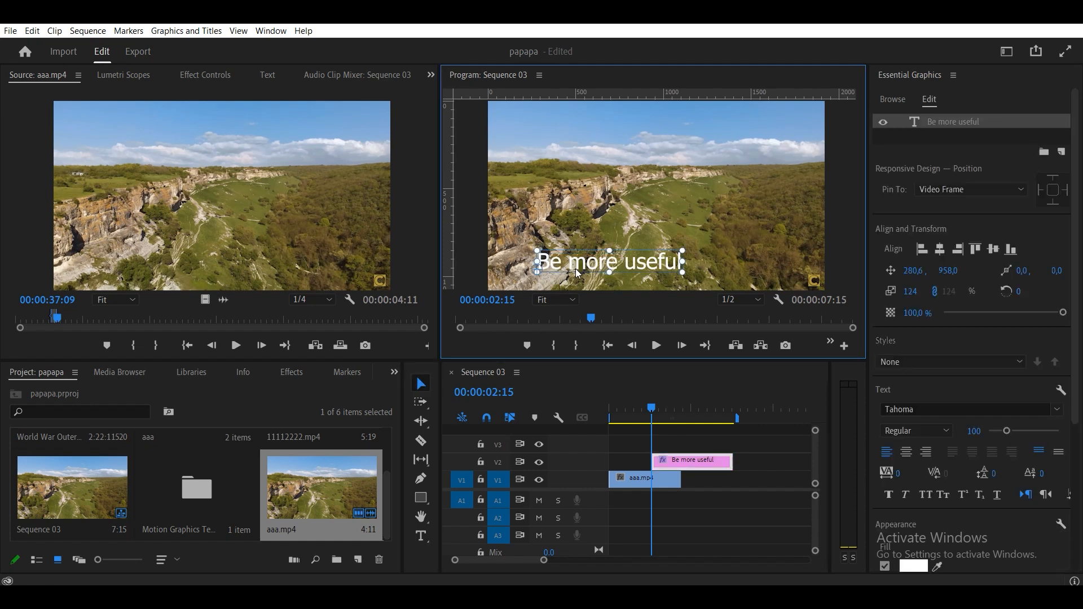
Nudge the title toward the bottom-left and raise its font size to 123 in Essential Graphics
left_click_drag(609, 262, 583, 268)
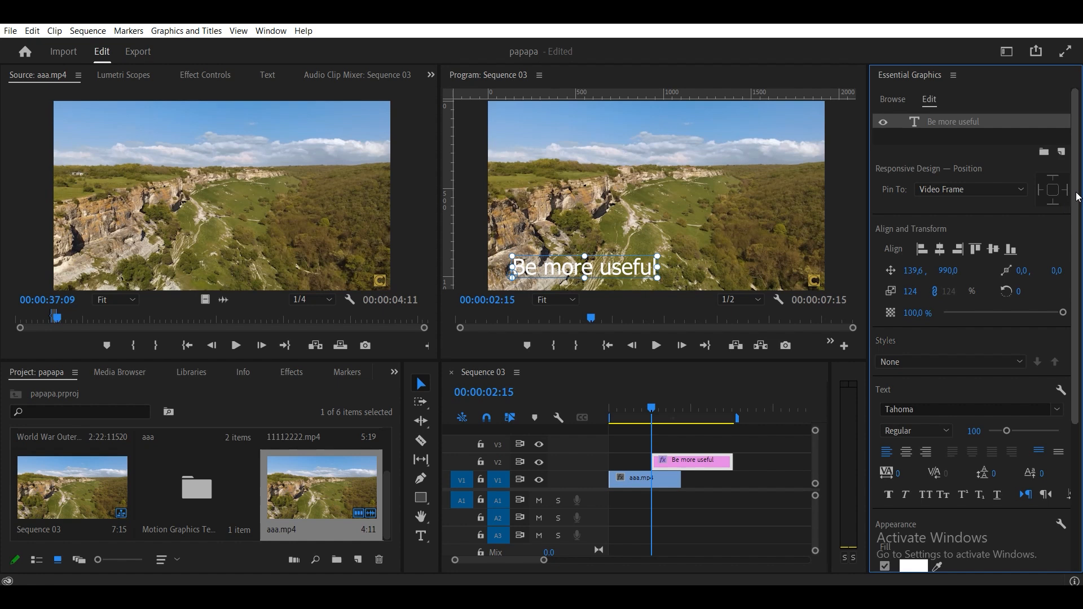
scroll("down", 3)
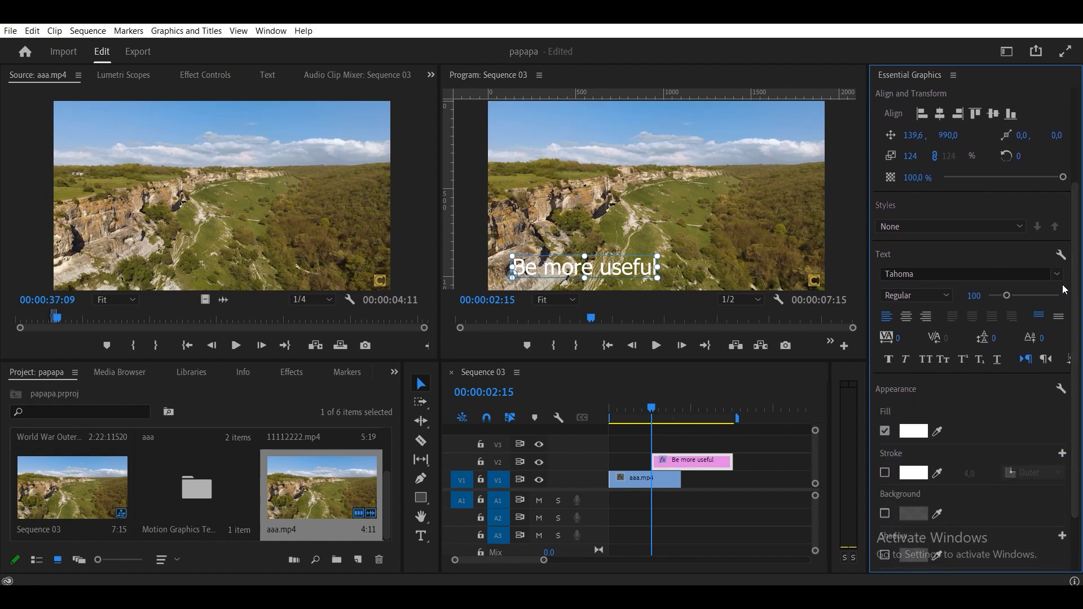
left_click_drag(1001, 294, 1009, 294)
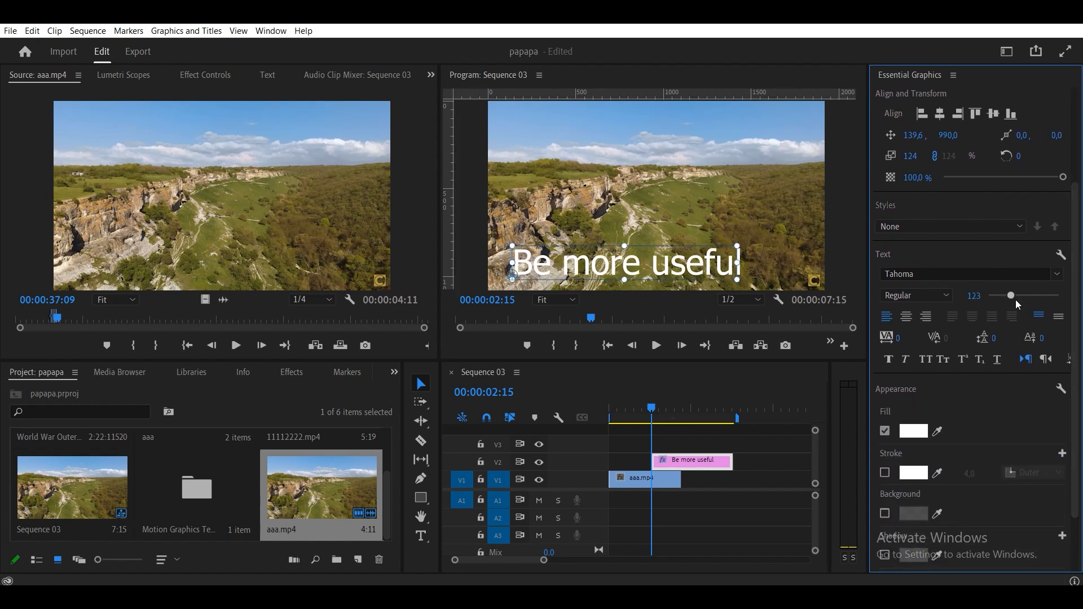
left_click(912, 431)
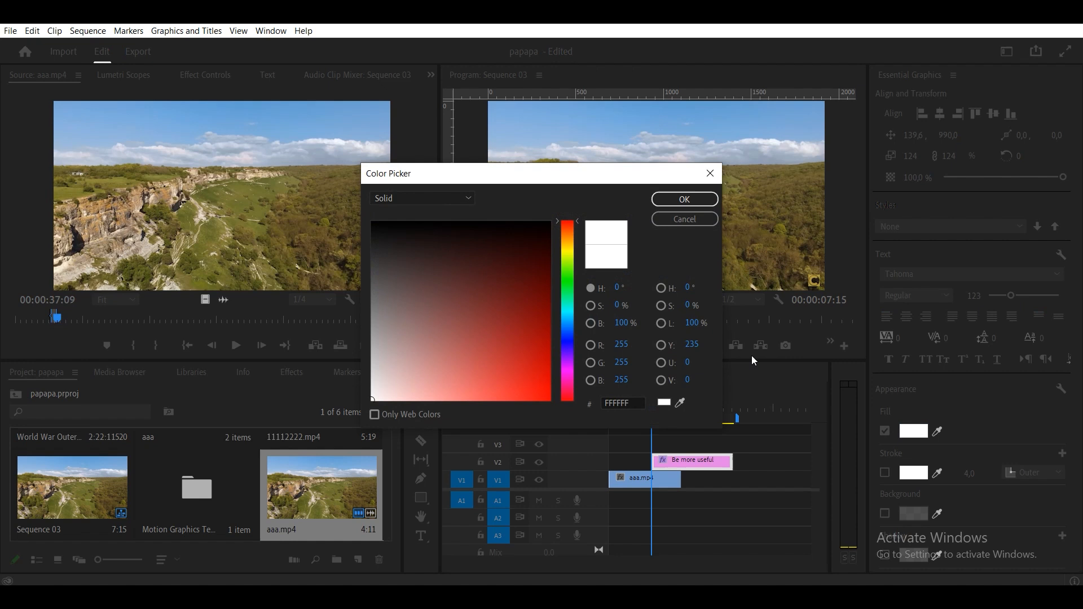
Try a red fill on the title, then revert it back to white
left_click(684, 198)
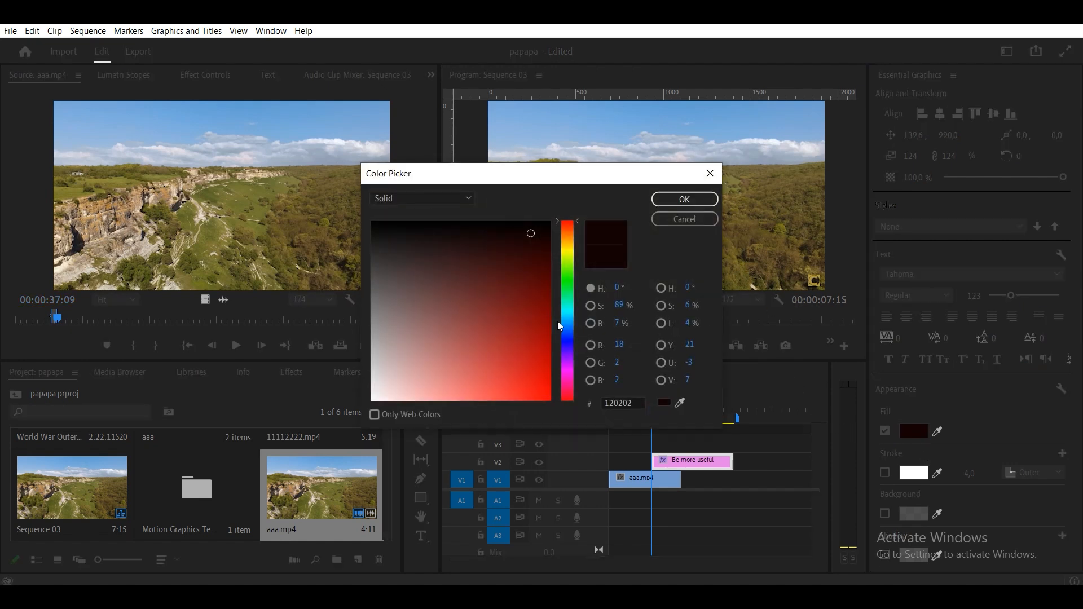
left_click(684, 198)
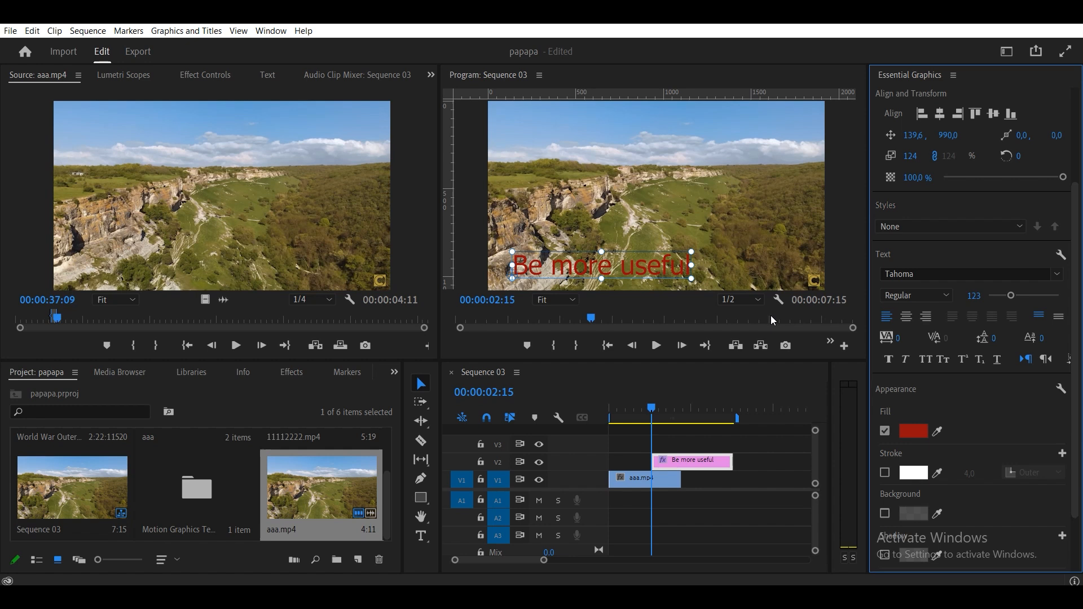
left_click(912, 431)
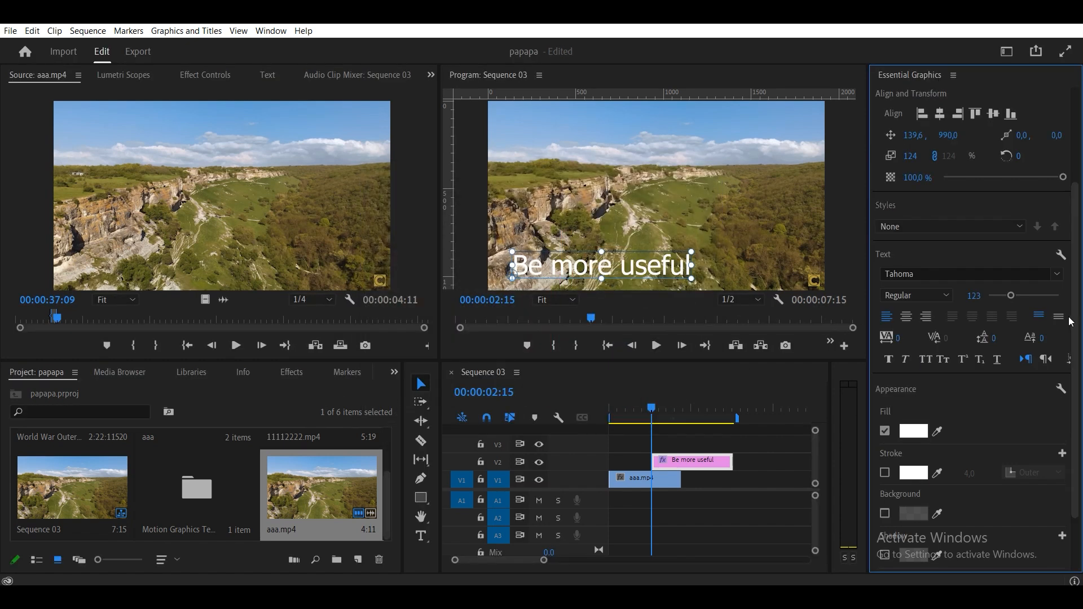
scroll("down", 3)
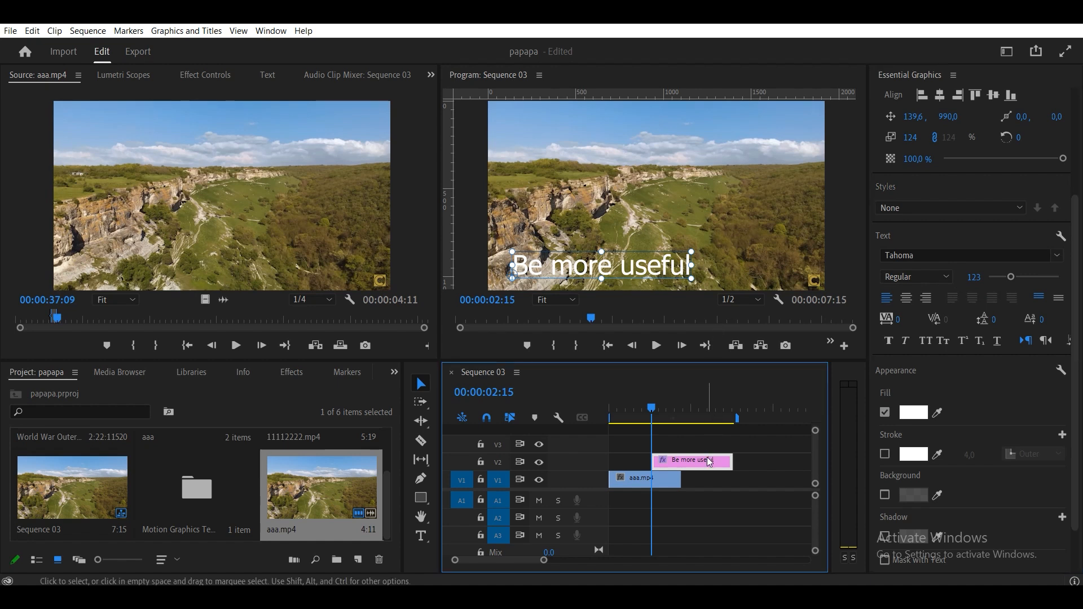
Show the title's text properties in Effect Controls
left_click(268, 74)
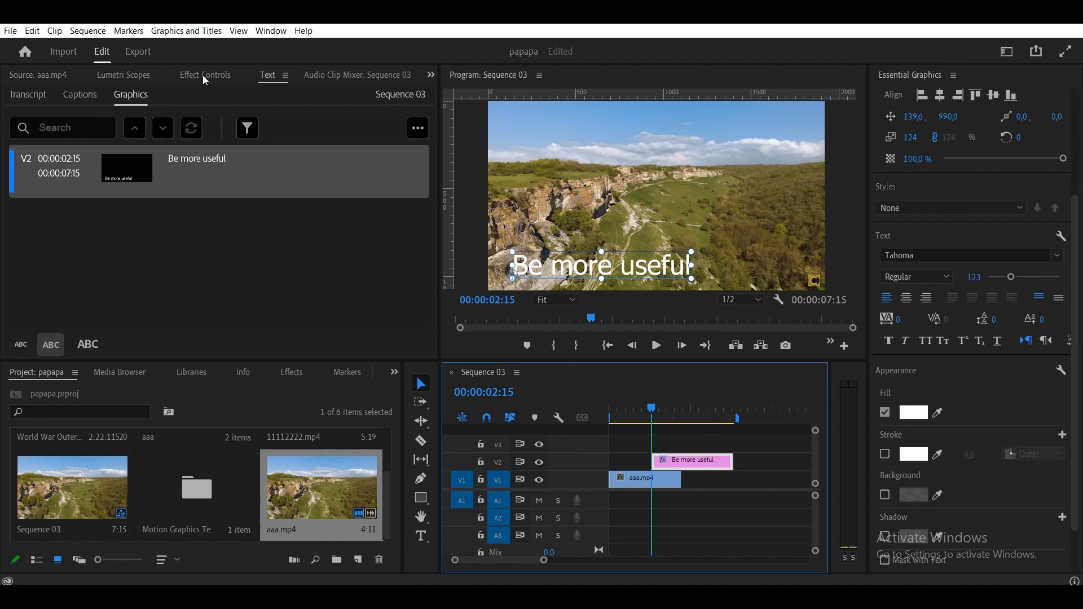
left_click(205, 75)
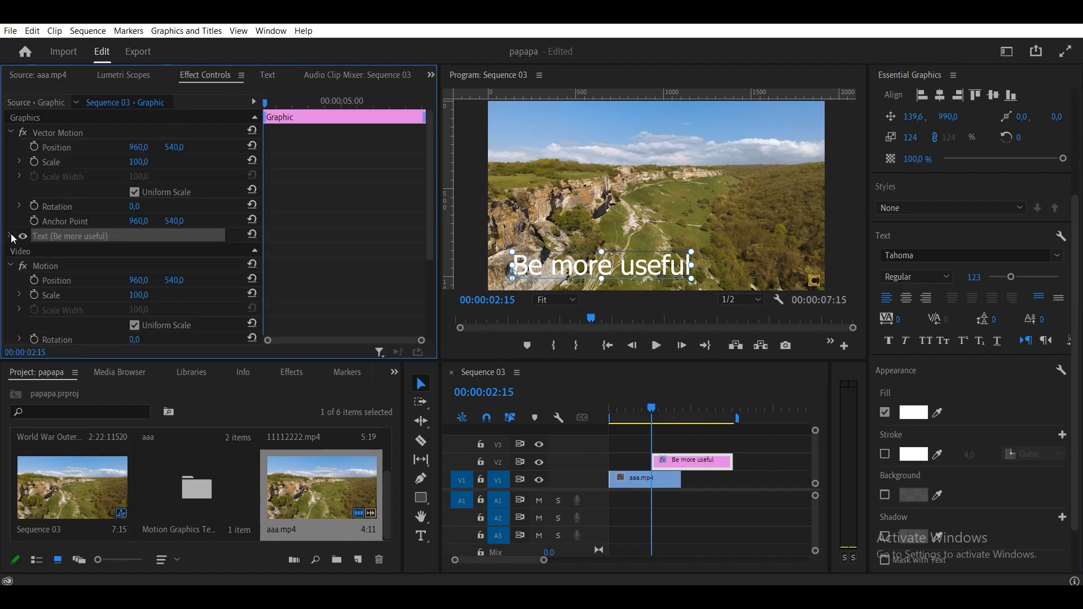
left_click(9, 236)
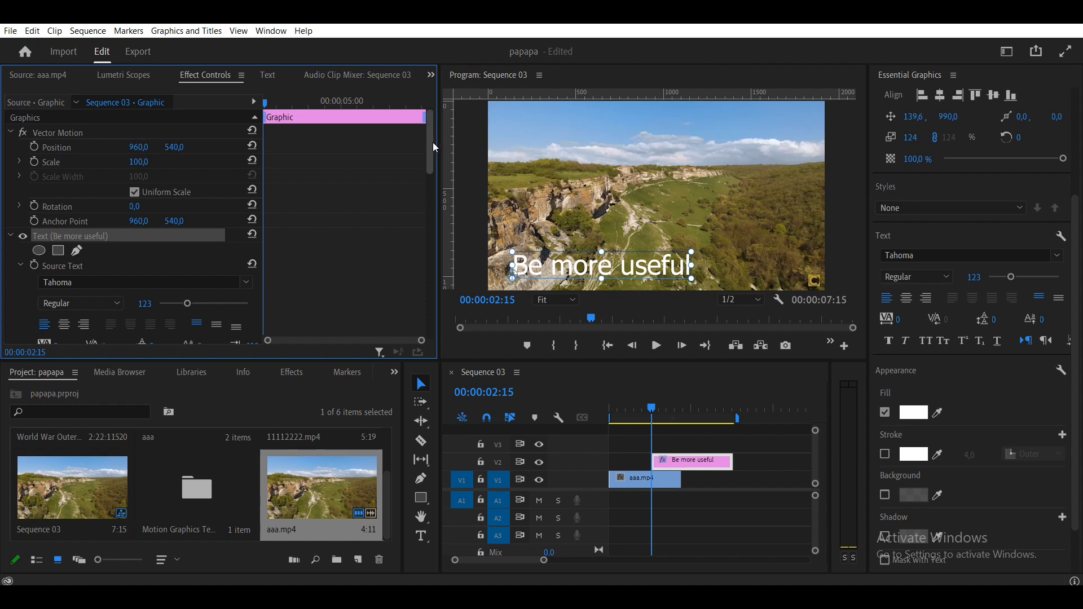
Enlarge the title's font size through 127 up to 146
left_click_drag(186, 187, 190, 180)
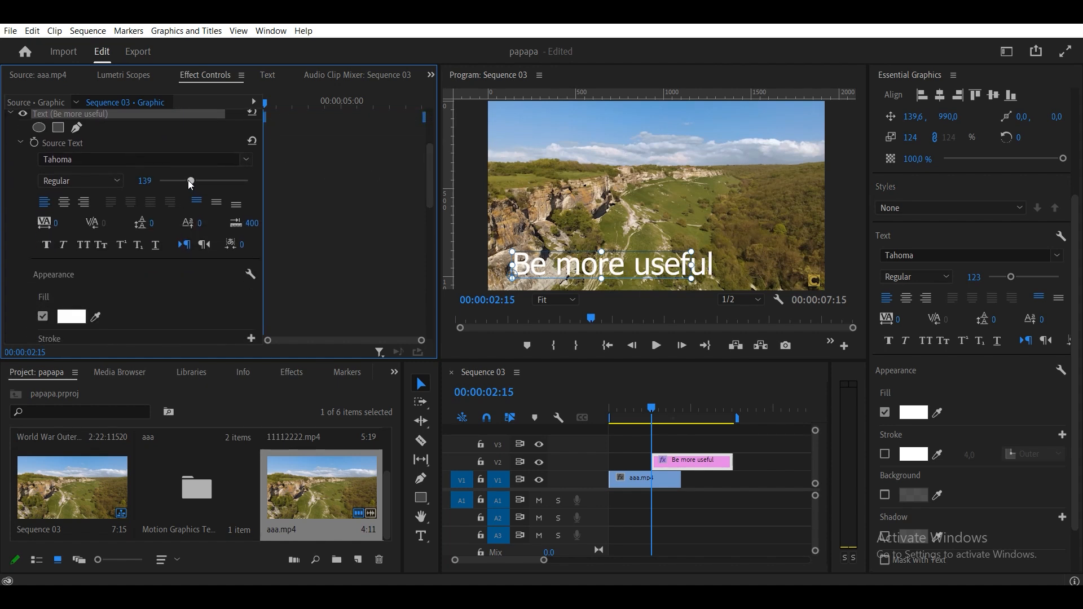
left_click_drag(190, 180, 185, 180)
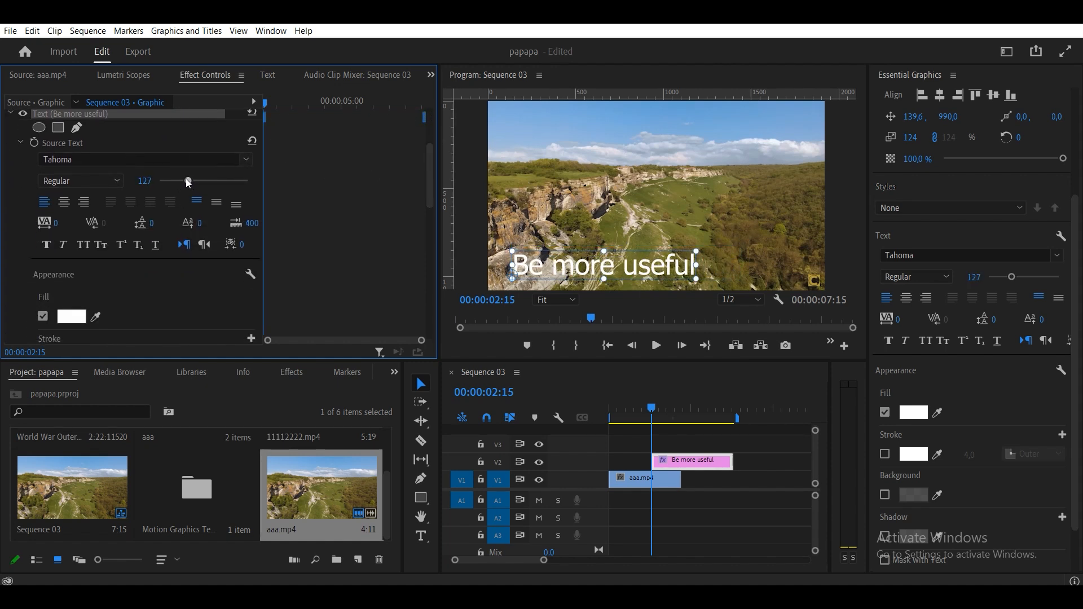
left_click_drag(186, 180, 211, 180)
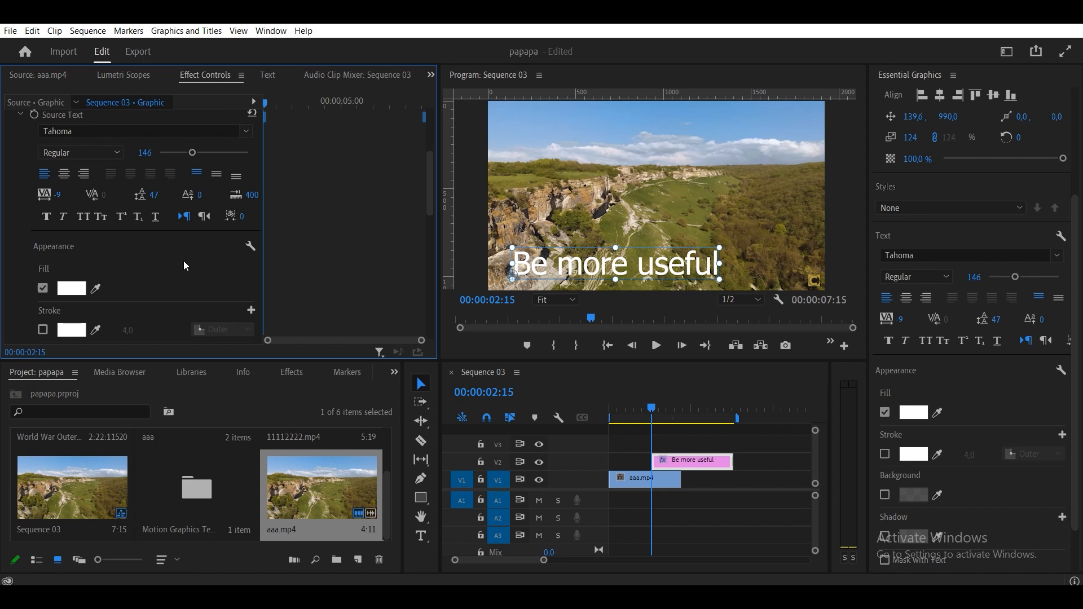
Set the title's fill to the near-white colour FCFCFC and confirm
left_click(71, 289)
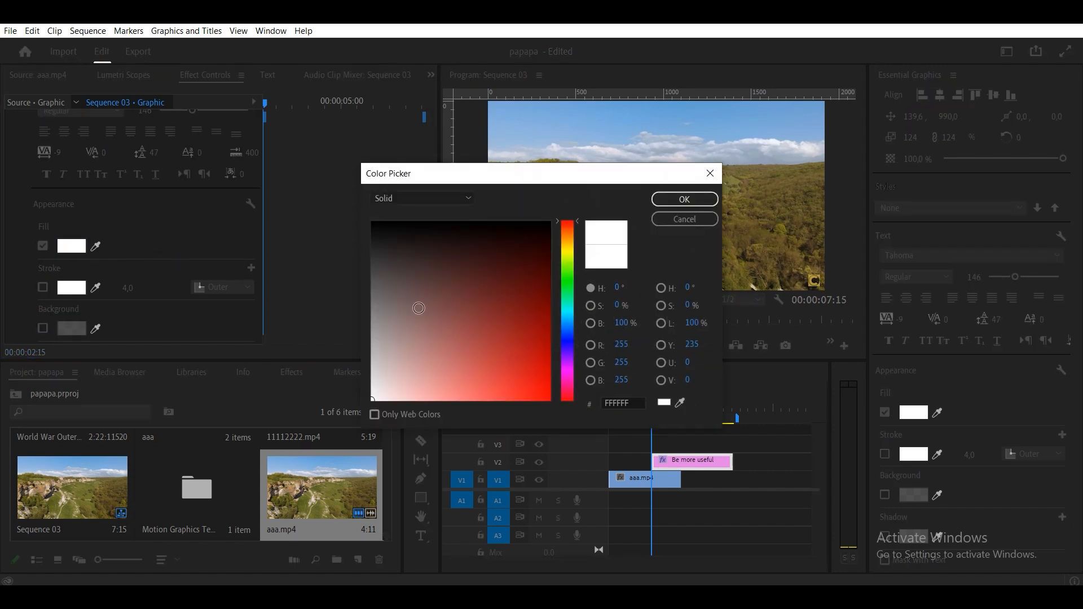
left_click(684, 198)
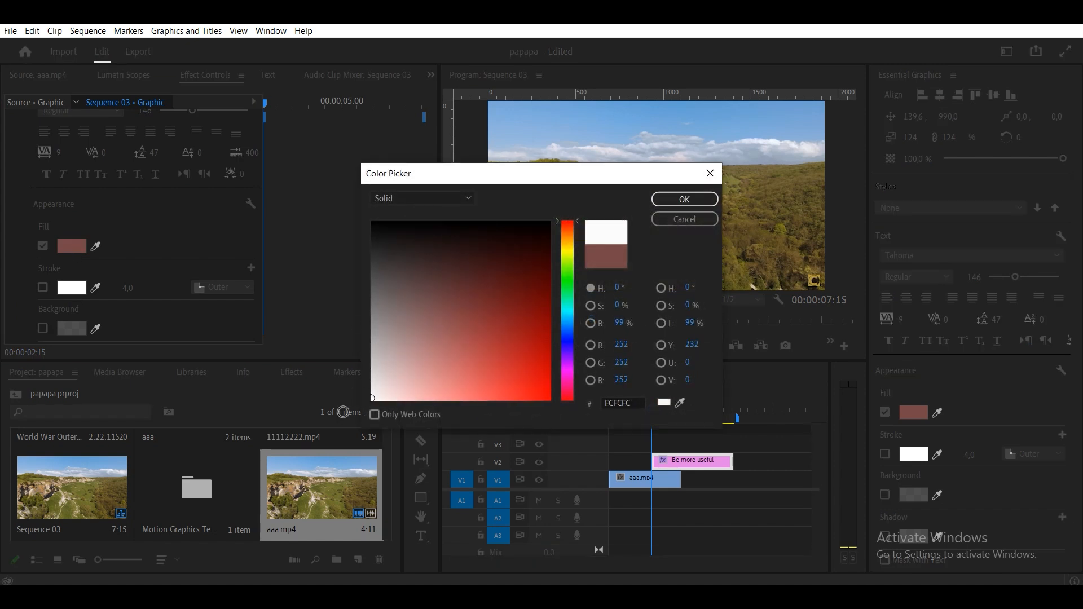
left_click(684, 198)
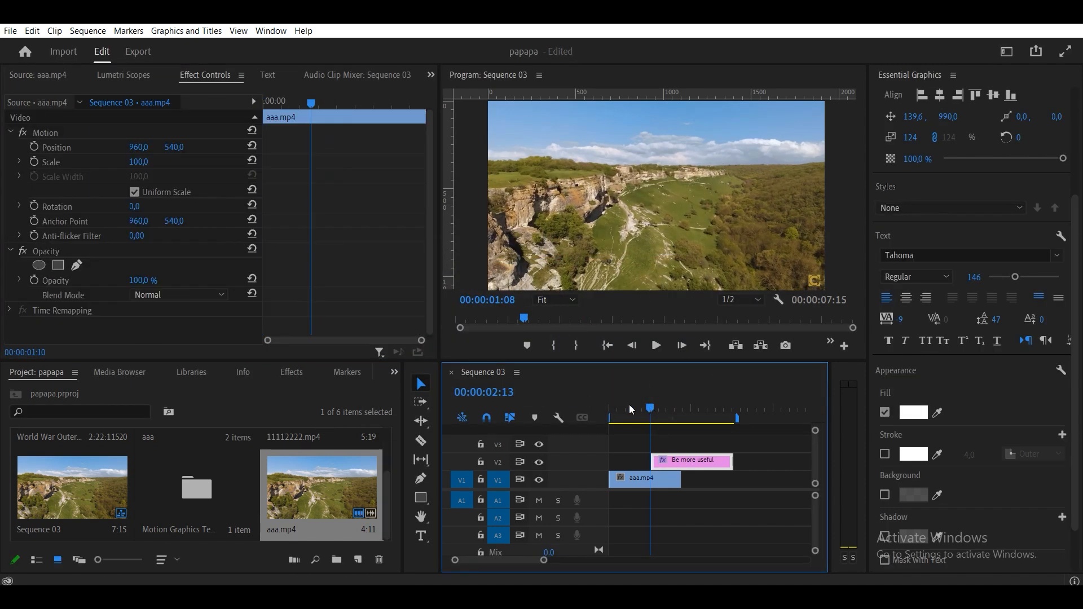
Fit the title clip over the aaa.mp4 clip and play back the sequence
left_click_drag(691, 460, 667, 461)
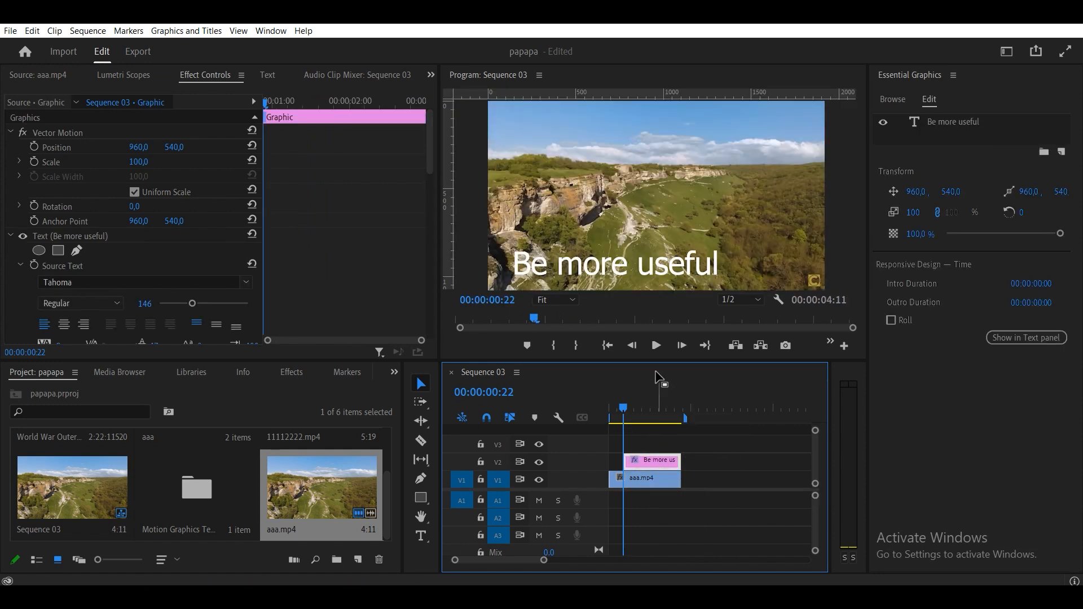
left_click(656, 345)
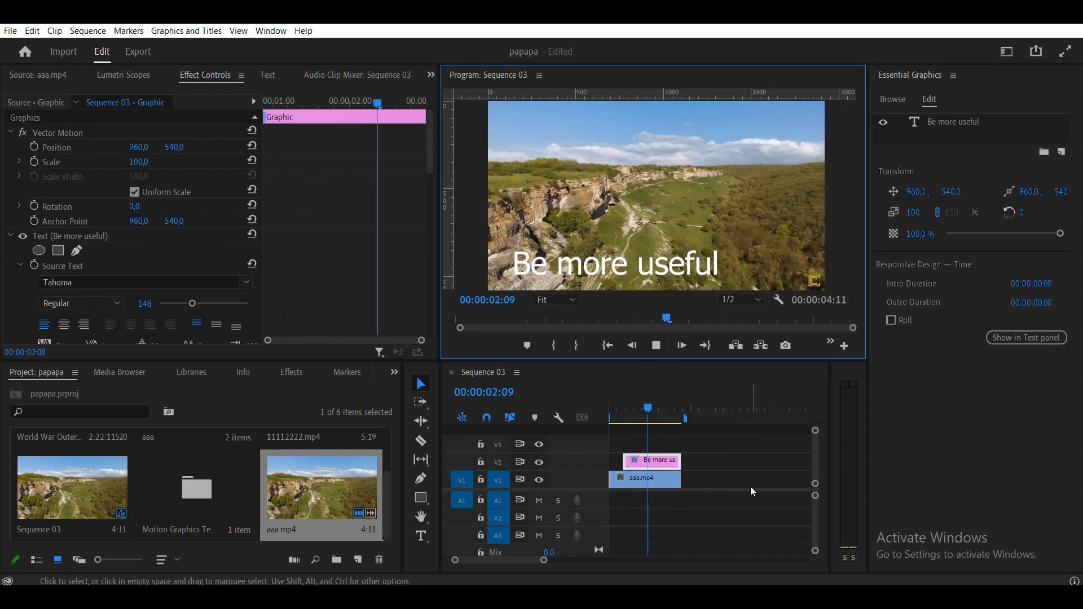